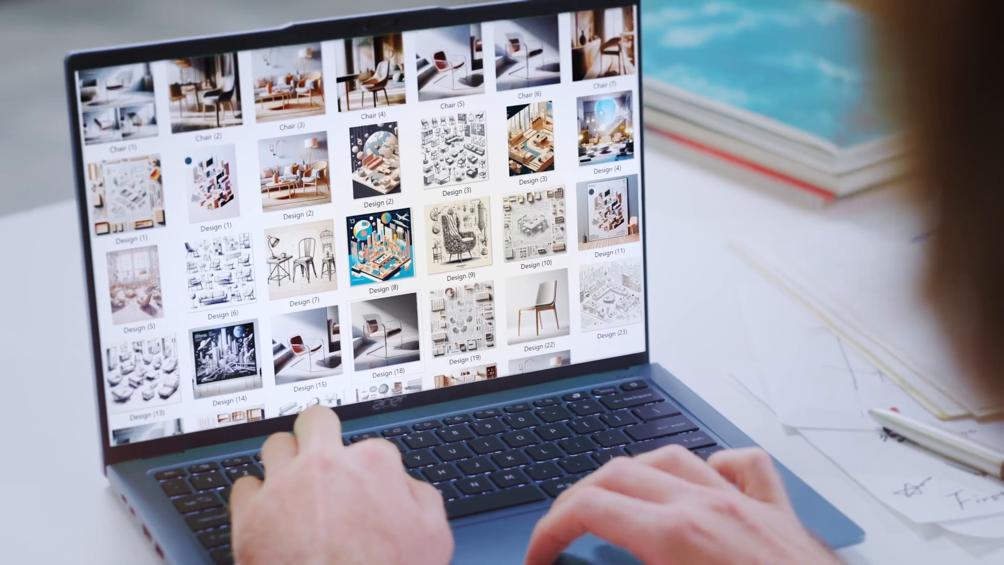
Make a background-free chair sticker from the chair photo in LiveArt.
scroll(down, 3)
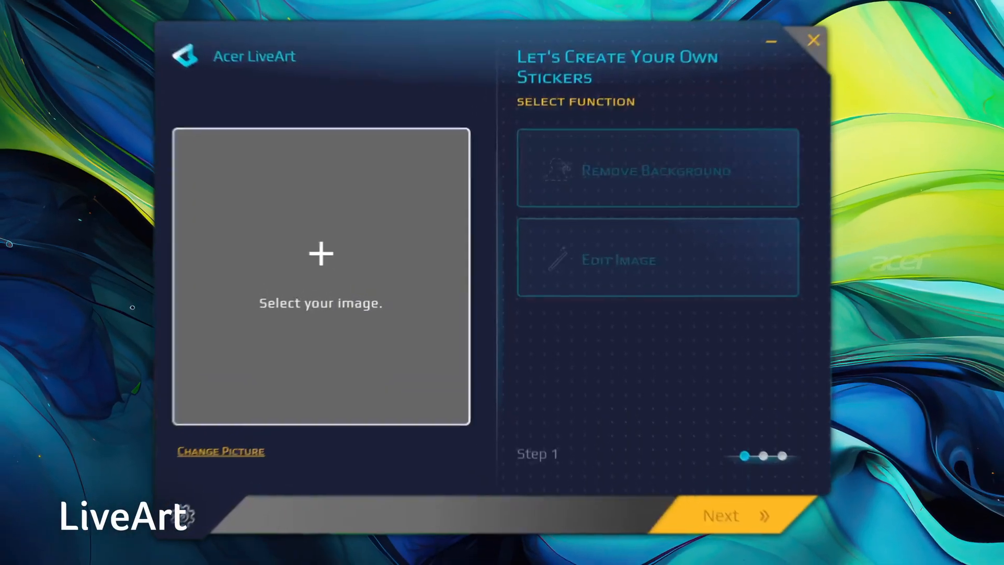
click(320, 253)
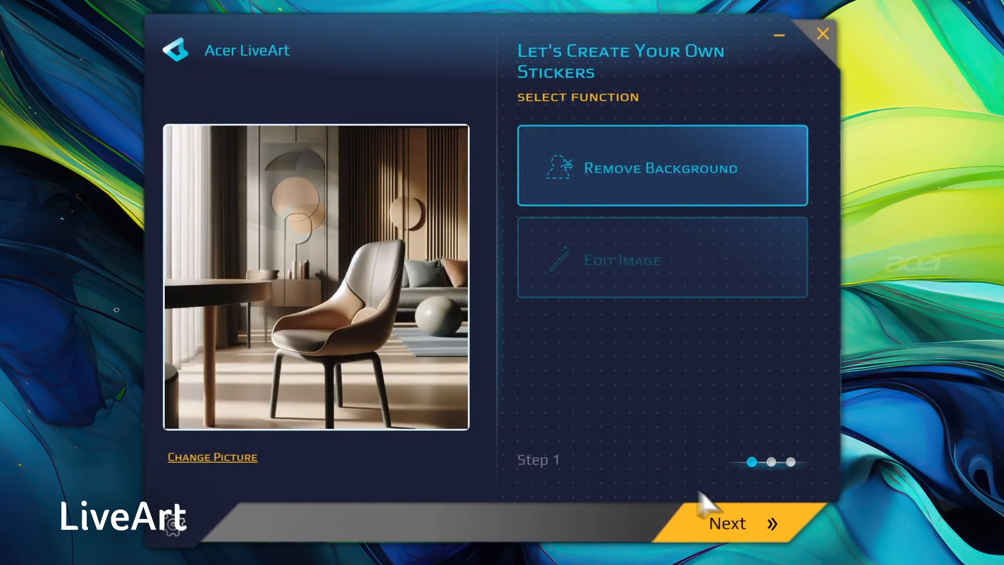
click(727, 522)
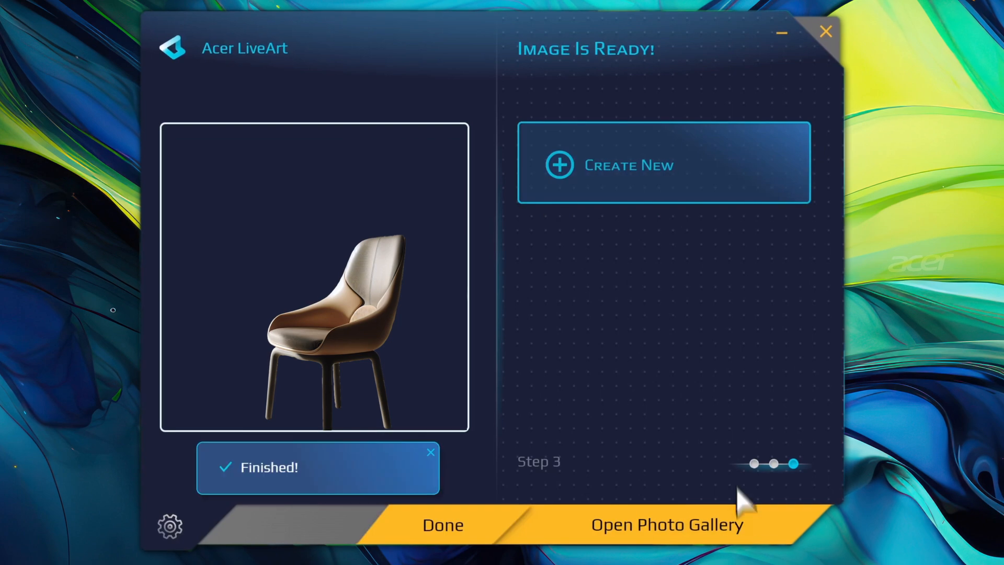
click(665, 165)
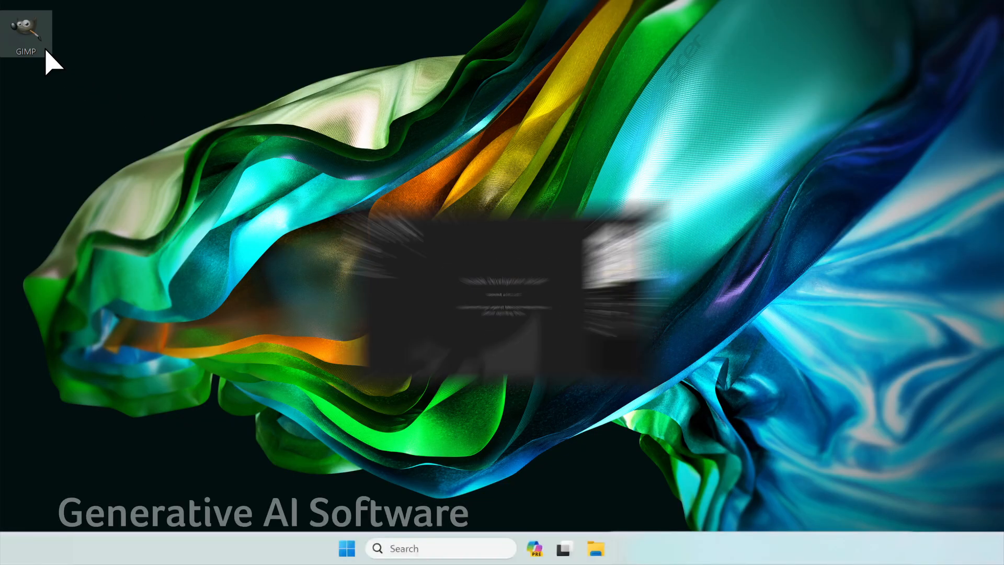
Launch GIMP and create a new 1920×1080 image.
double_click(26, 33)
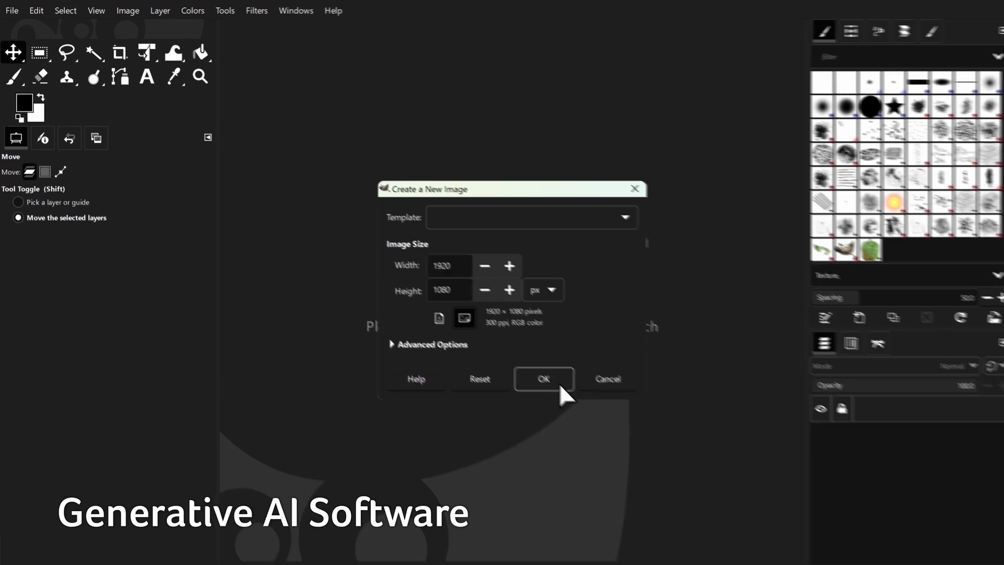
click(223, 14)
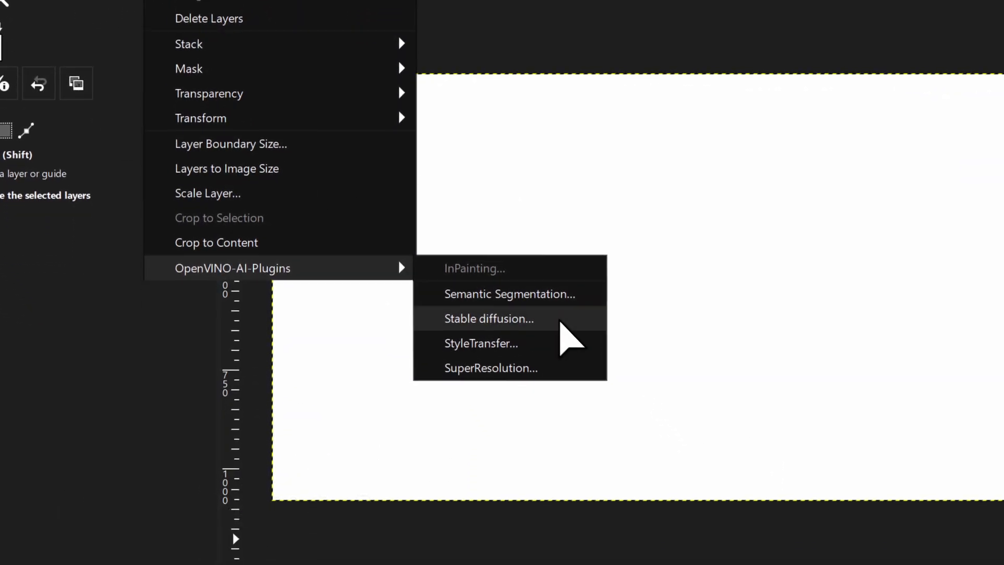
Start Stable Diffusion with the prompt 'modern living room' and load its models.
click(489, 318)
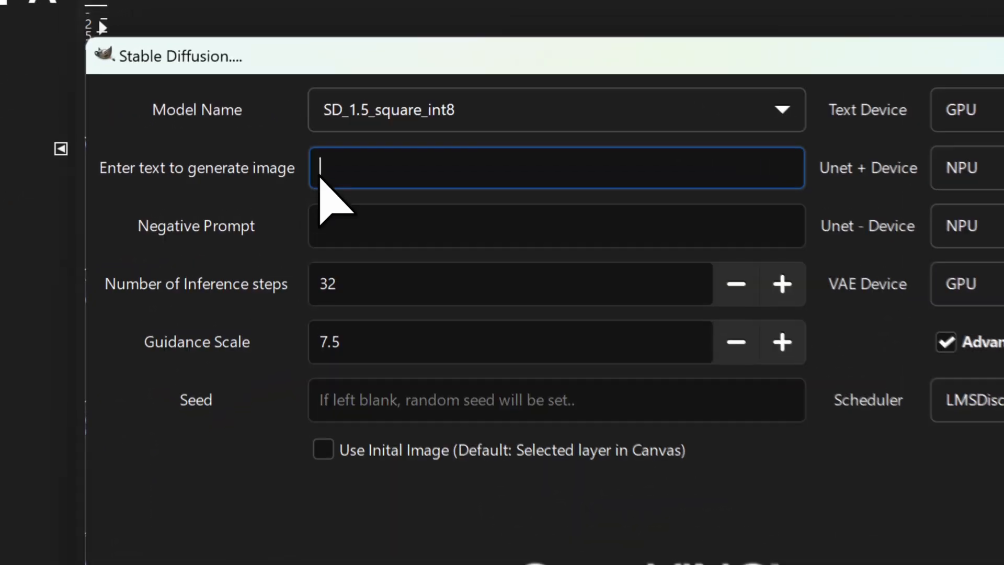
text(modern living room)
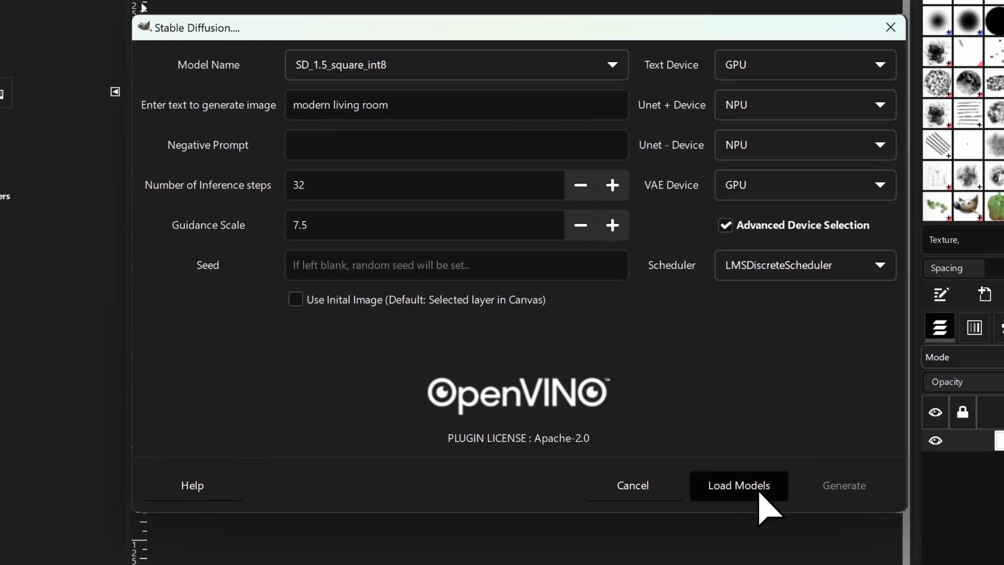
click(738, 485)
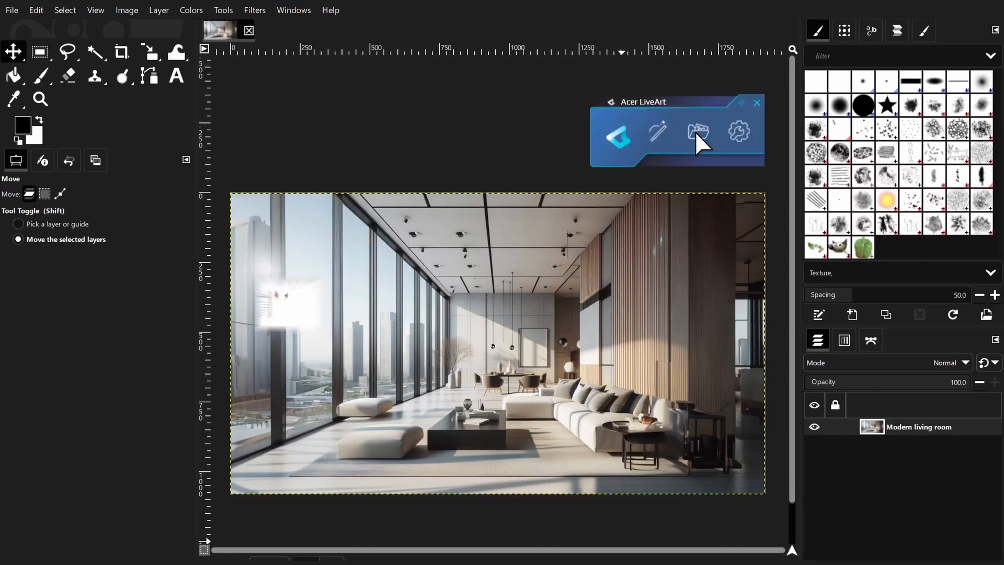
Insert a saved LiveArt sticker onto the living room image from the sticker gallery.
click(698, 133)
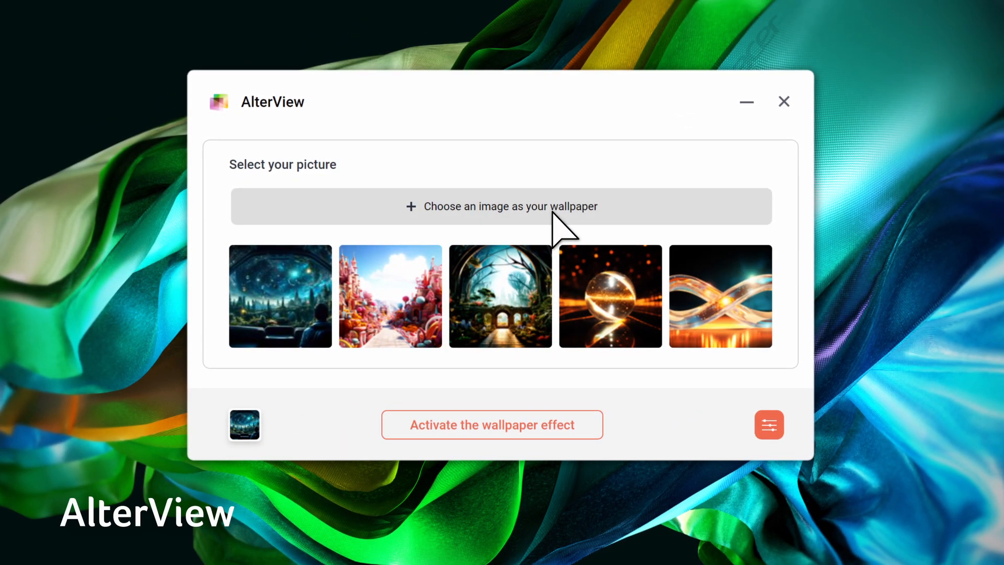
Load the Cat in living room picture as the AlterView wallpaper.
click(500, 206)
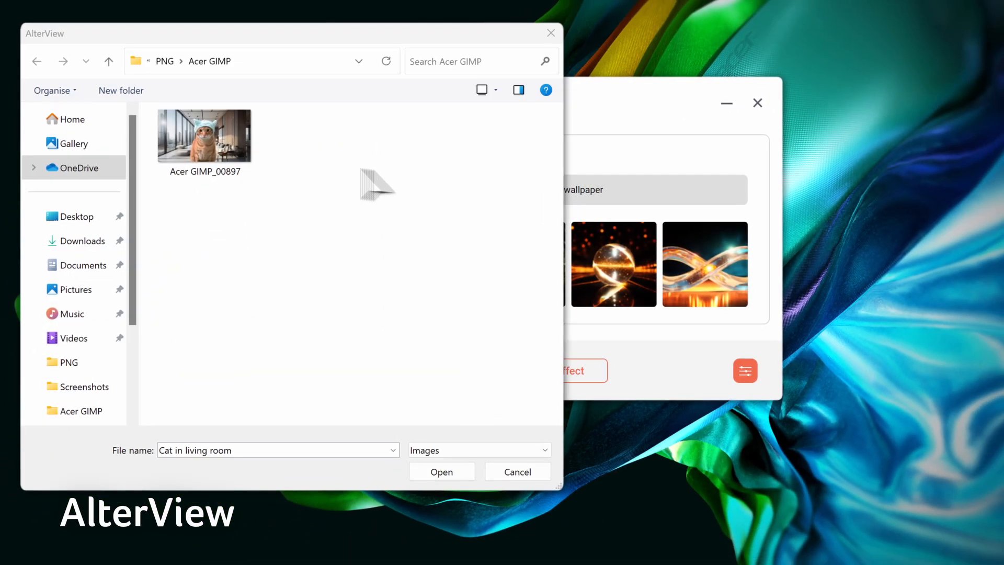
click(204, 132)
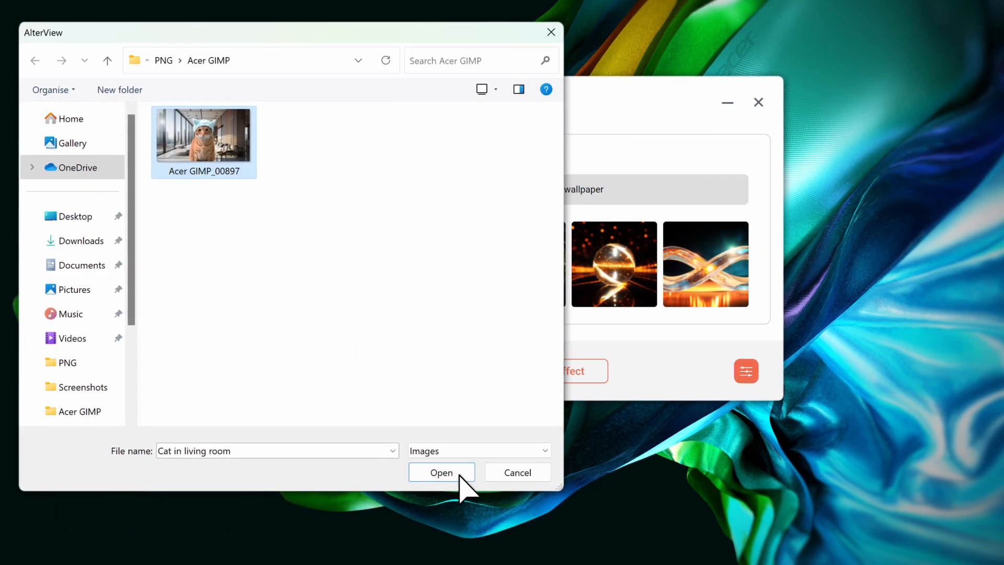
click(440, 471)
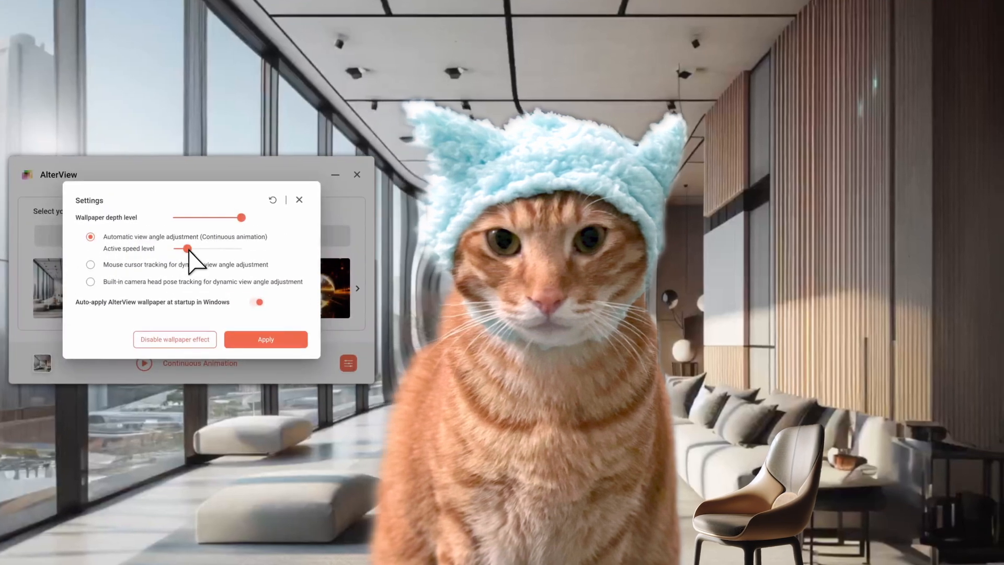